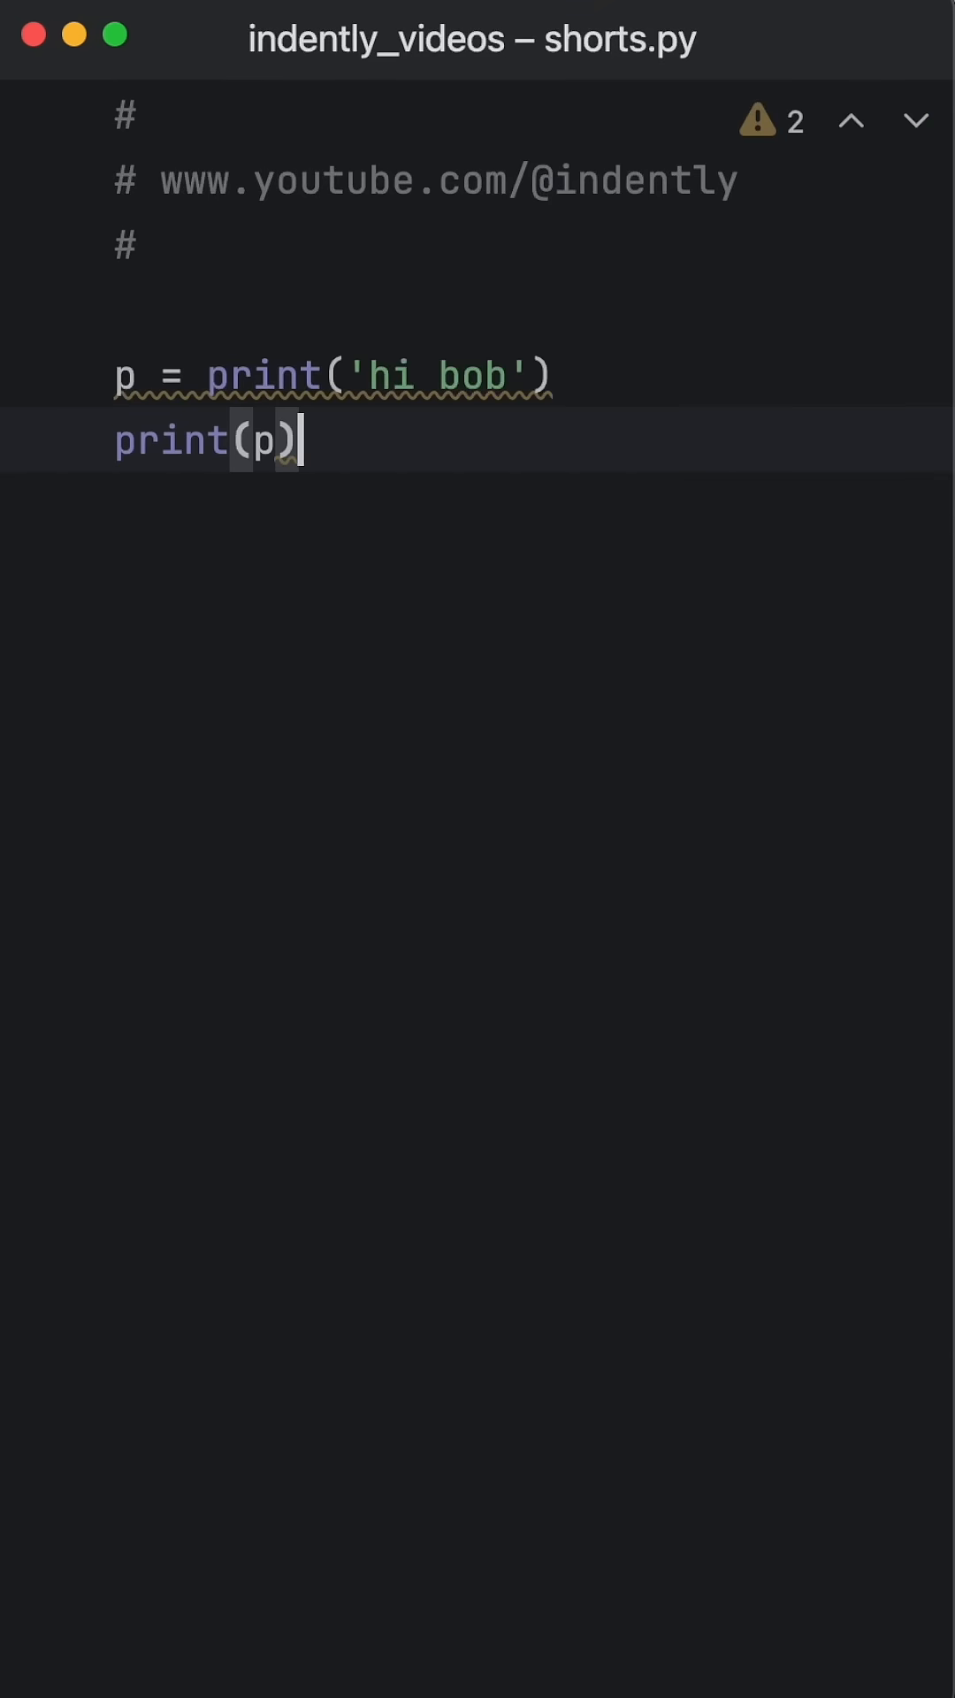
Step: Run the print snippet to see 'hi bob' then None, and swap in show_date
{"action": "left_click_drag", "start_coordinate": [212, 376], "coordinate": [552, 376]}
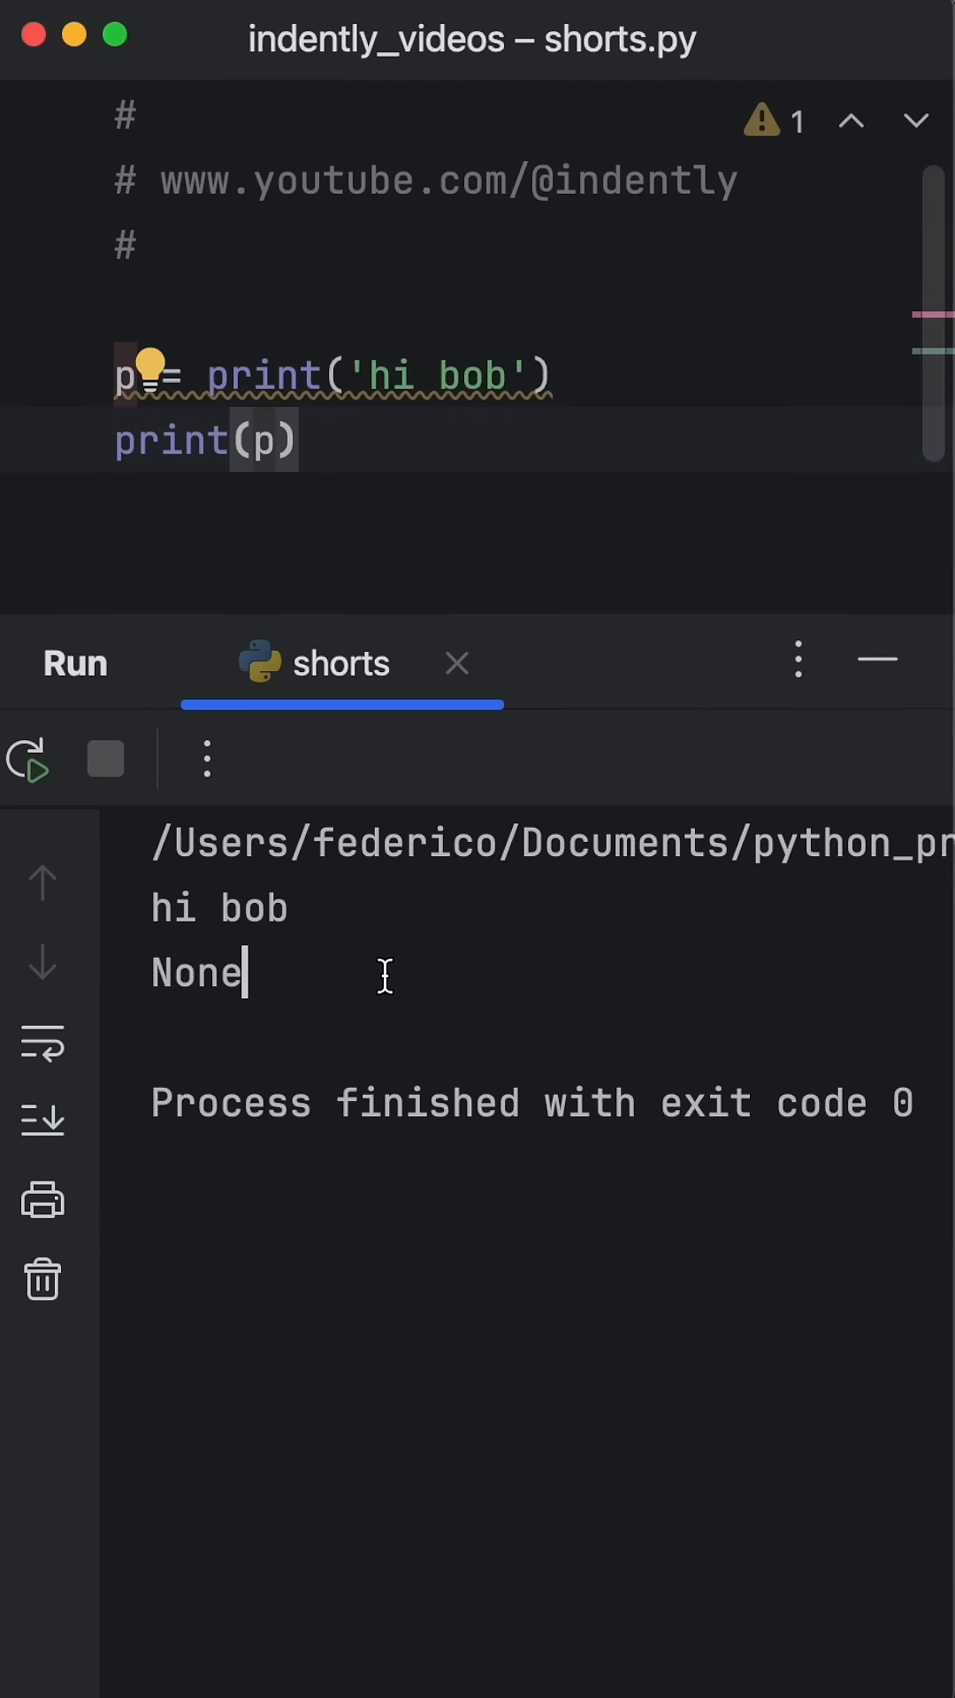
{"action": "double_click", "coordinate": [197, 973]}
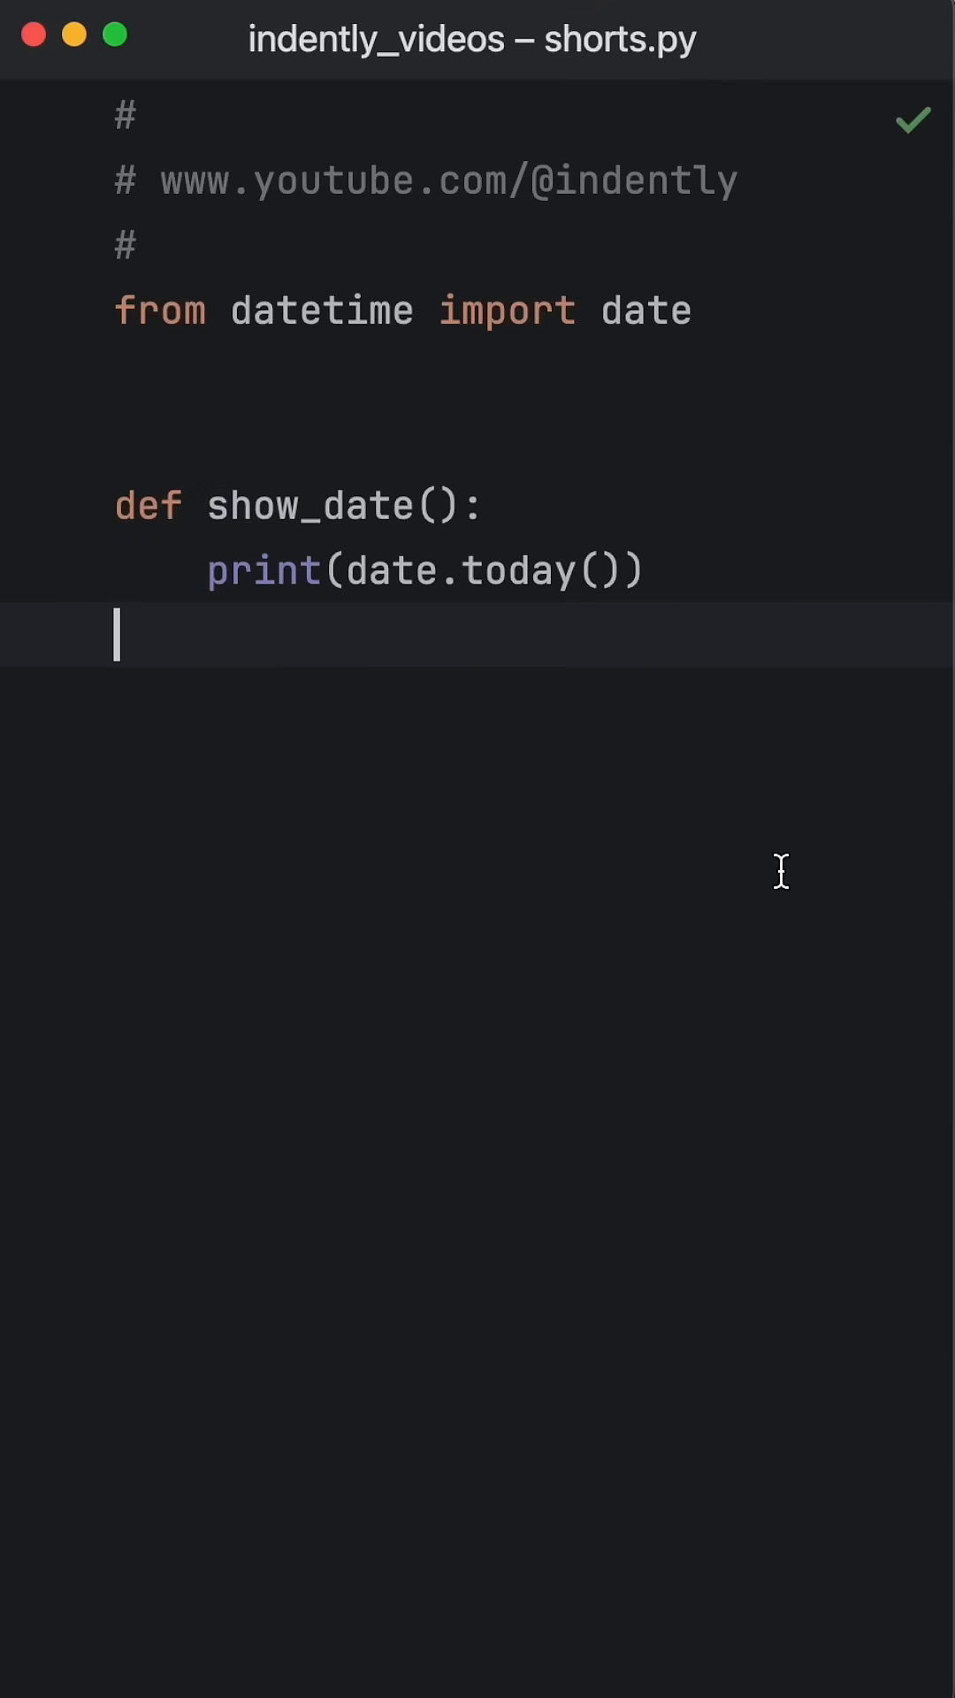
Step: Delete the explicit 'return None' line from show_date
{"action": "left_click_drag", "start_coordinate": [208, 505], "coordinate": [492, 505]}
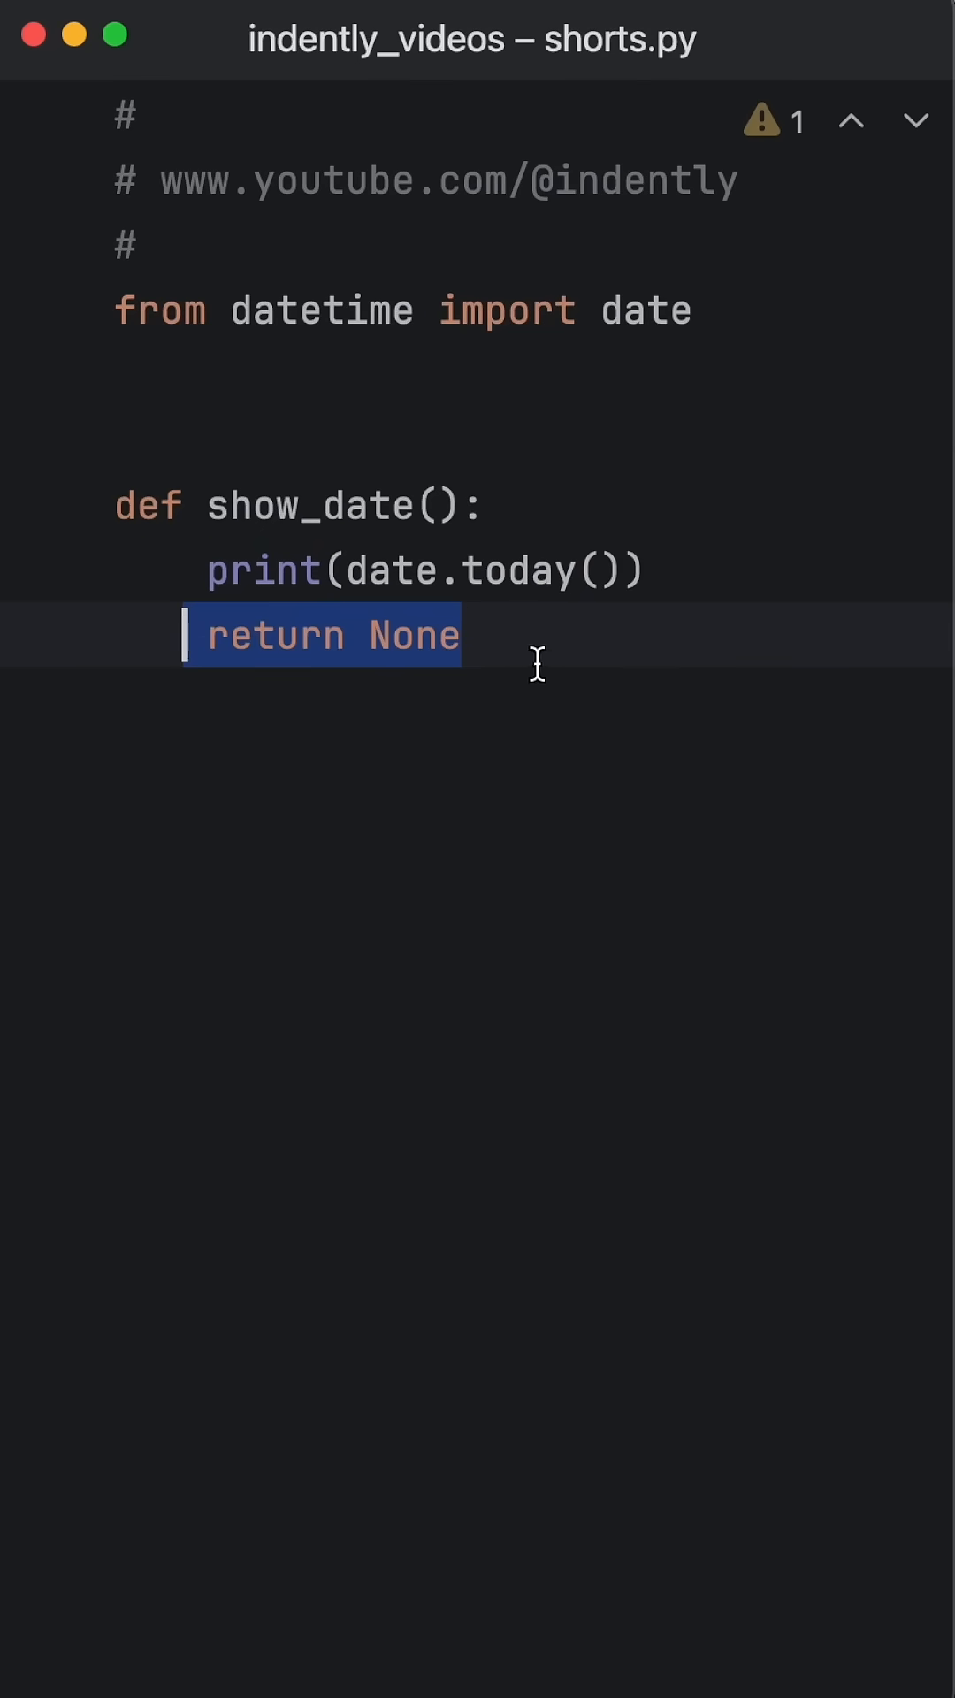
{"action": "key", "text": "delete"}
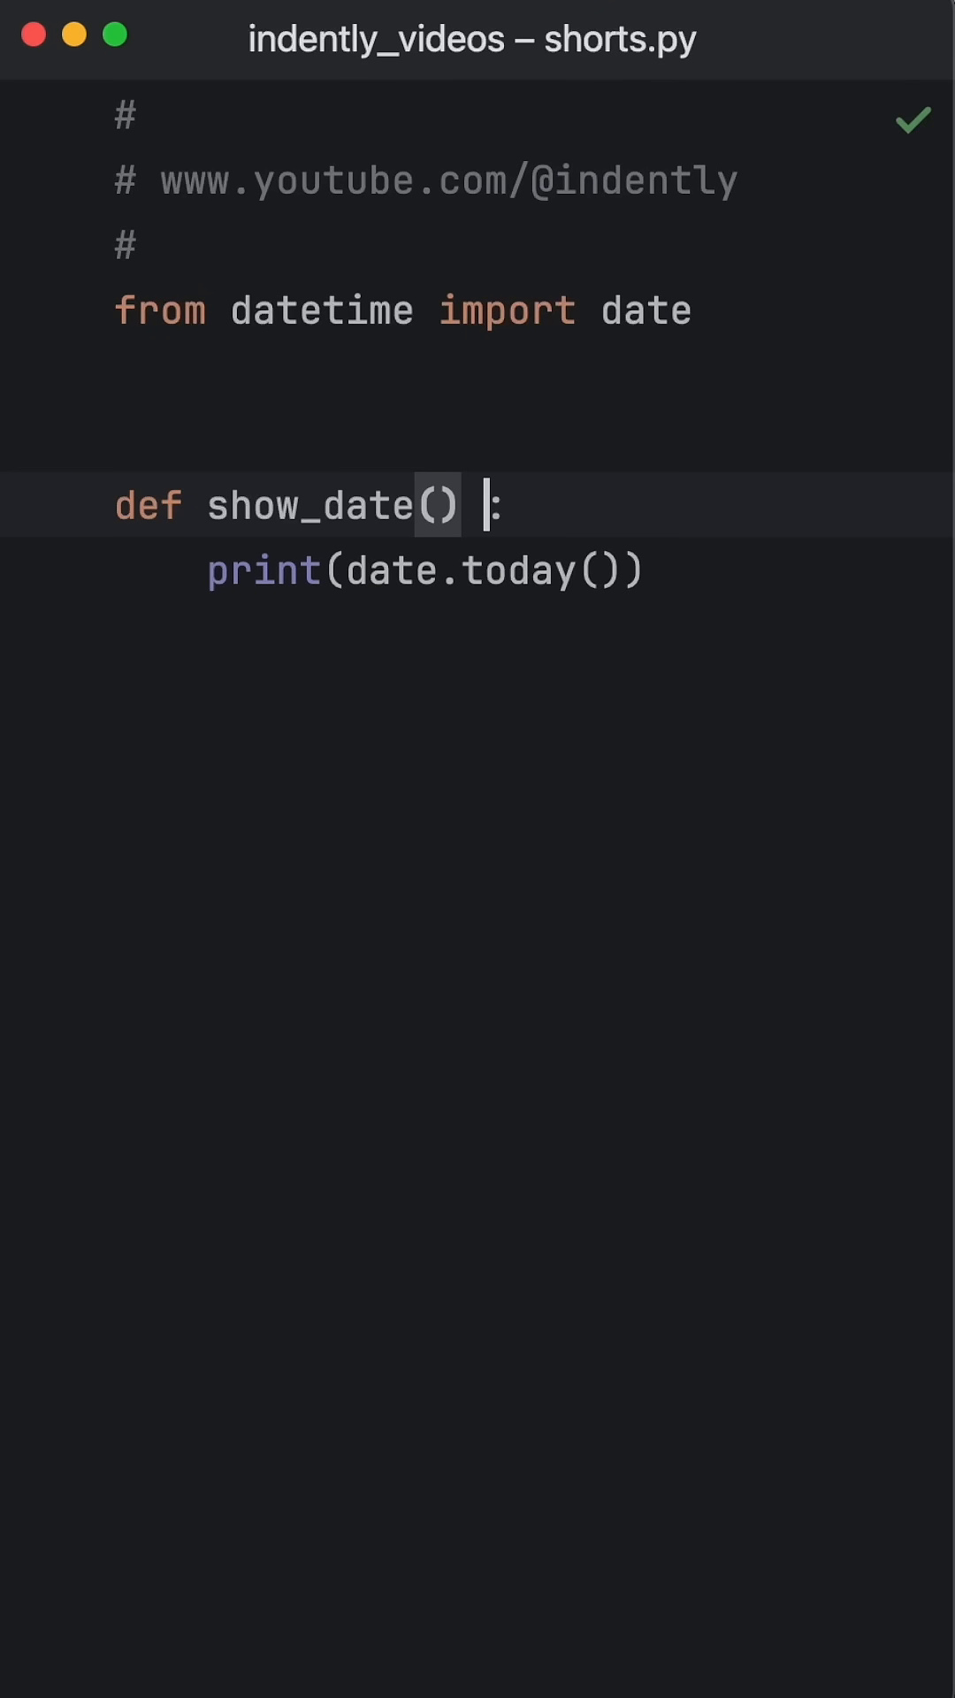
Step: Add the '-> None' return annotation to show_date()
{"action": "type", "text": "-> None"}
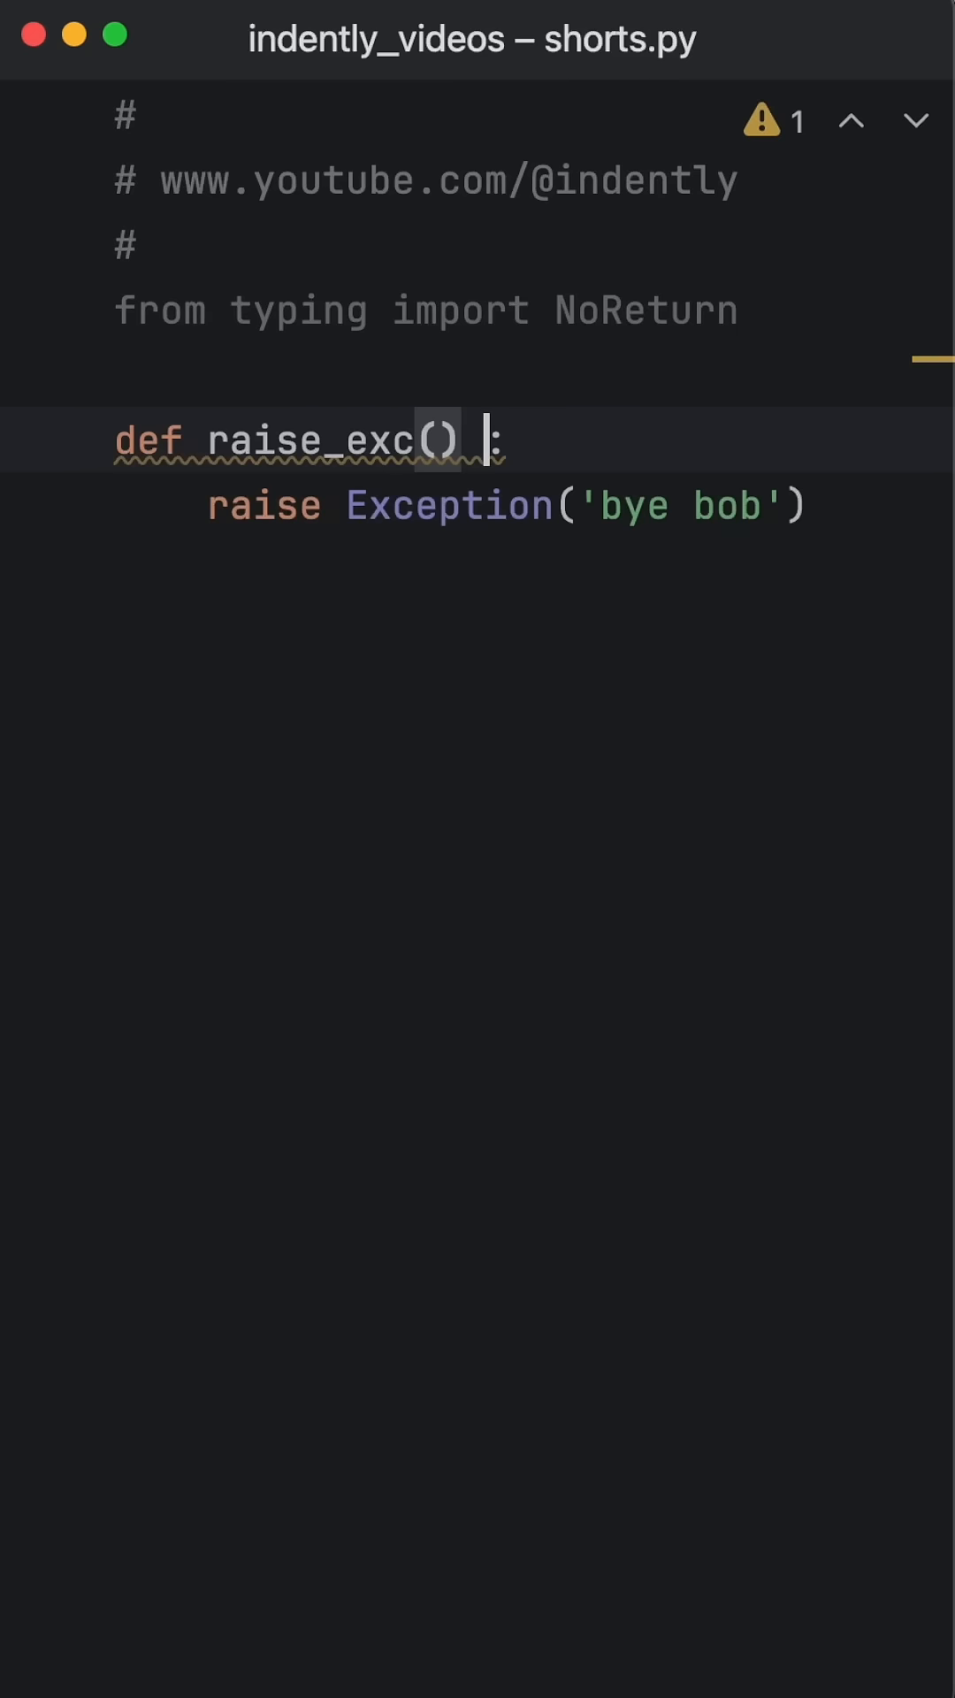
Step: Annotate raise_exc() with '-> NoReturn'
{"action": "type", "text": "-> NoReturn"}
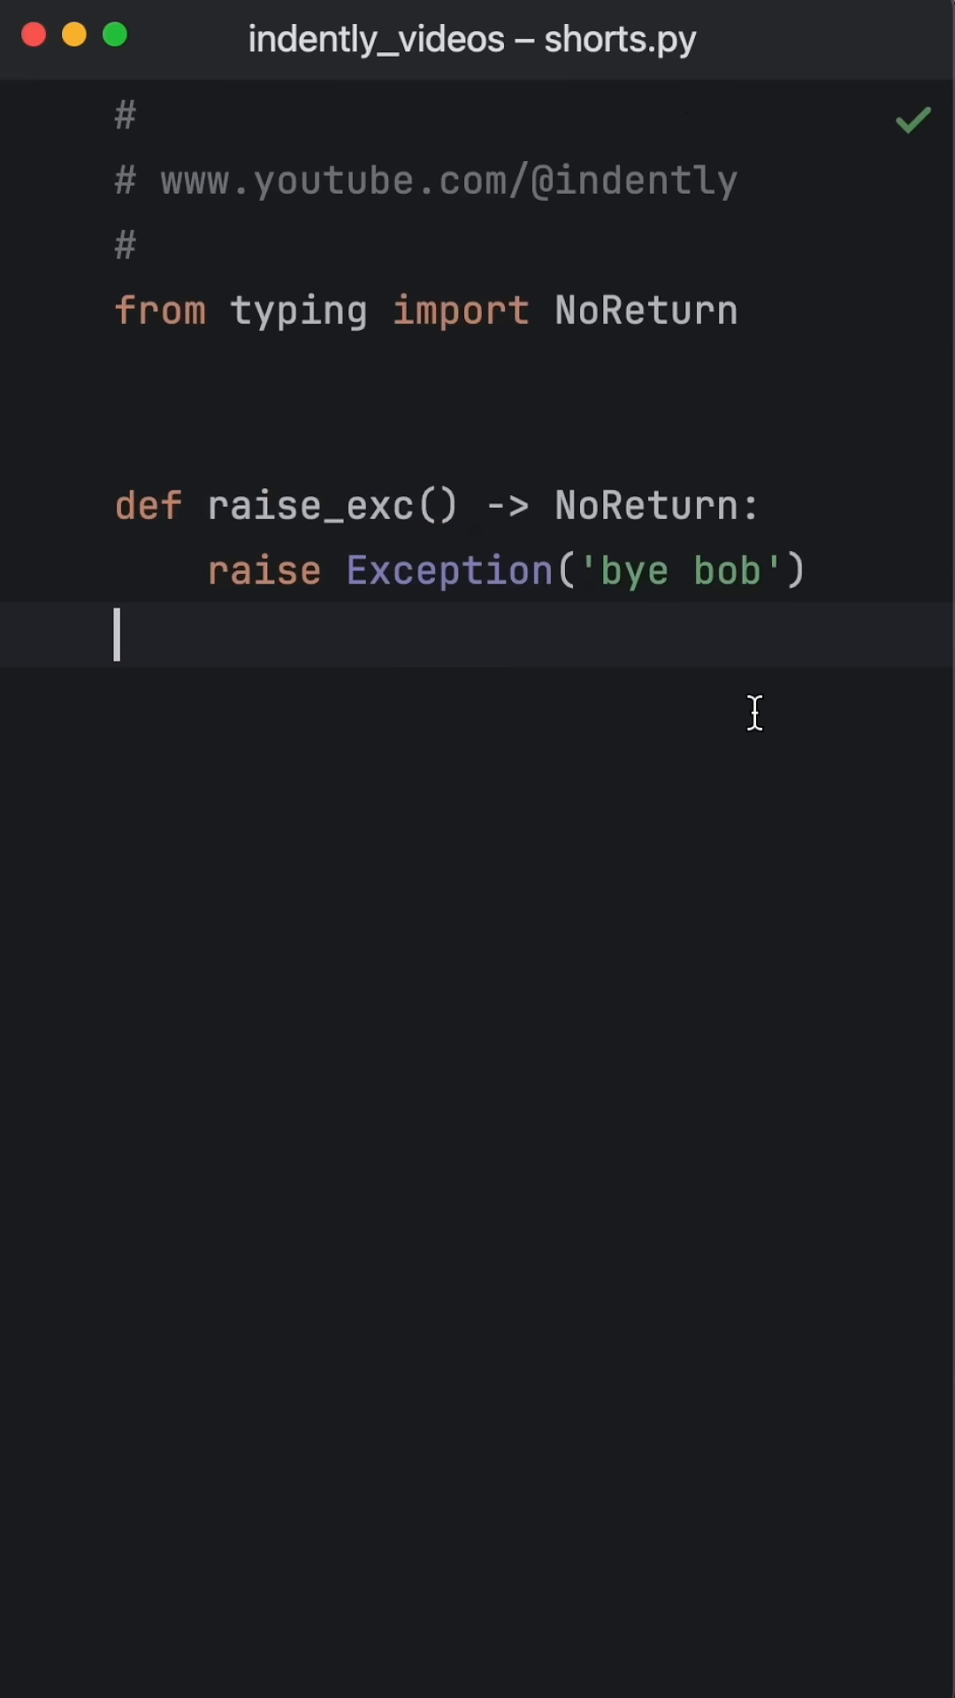